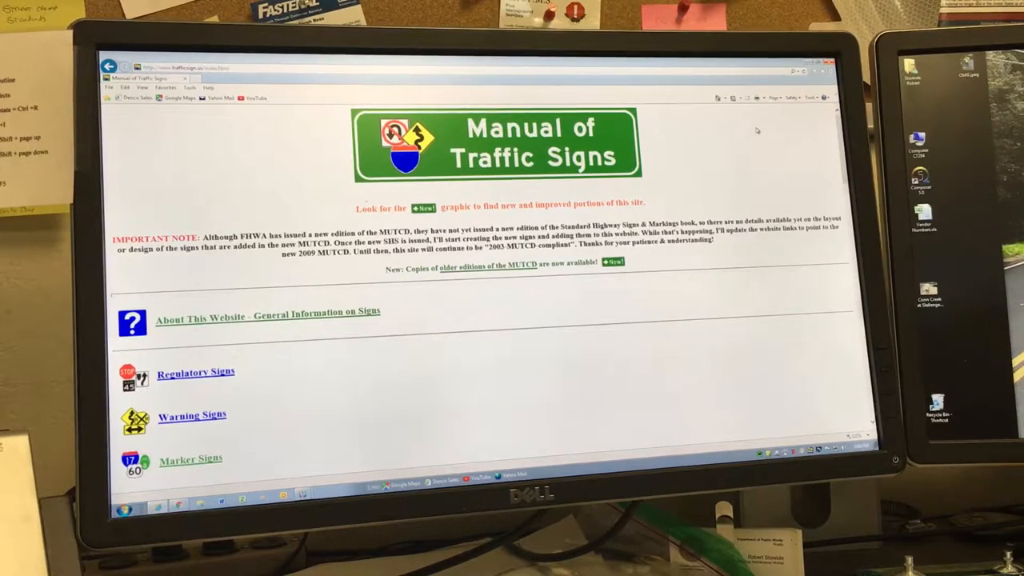
{"action": "mouse_move", "coordinate": [483, 371]}
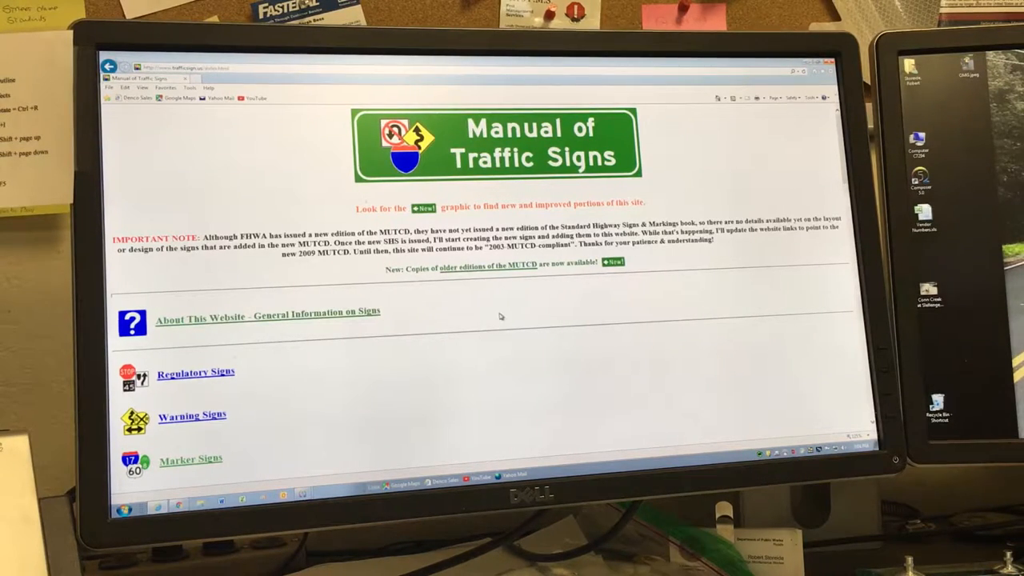
{"action": "mouse_move", "coordinate": [192, 416]}
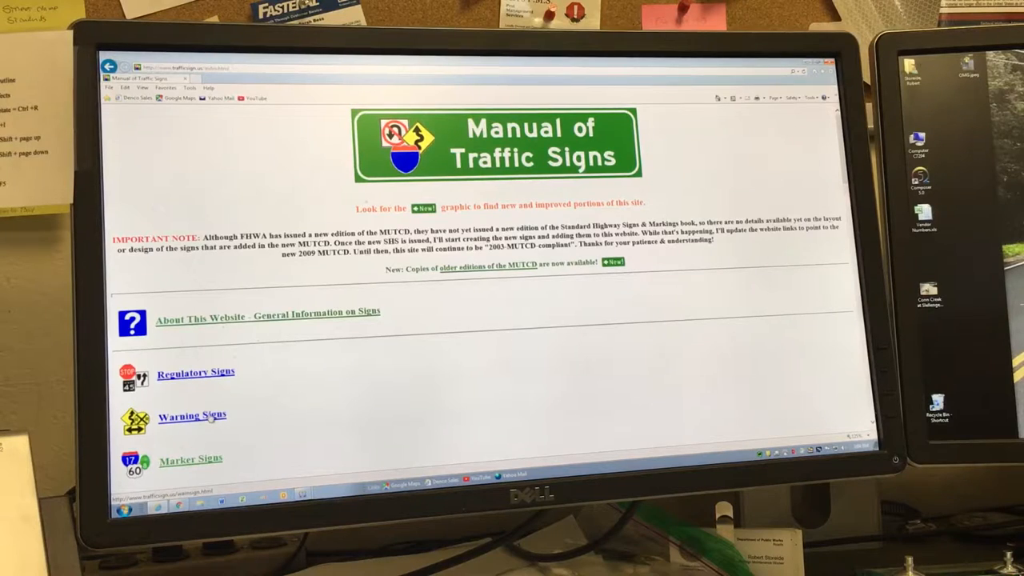
Navigate from Warning Signs into the W1 Series turn and curve sign list.
{"action": "left_click", "coordinate": [192, 415]}
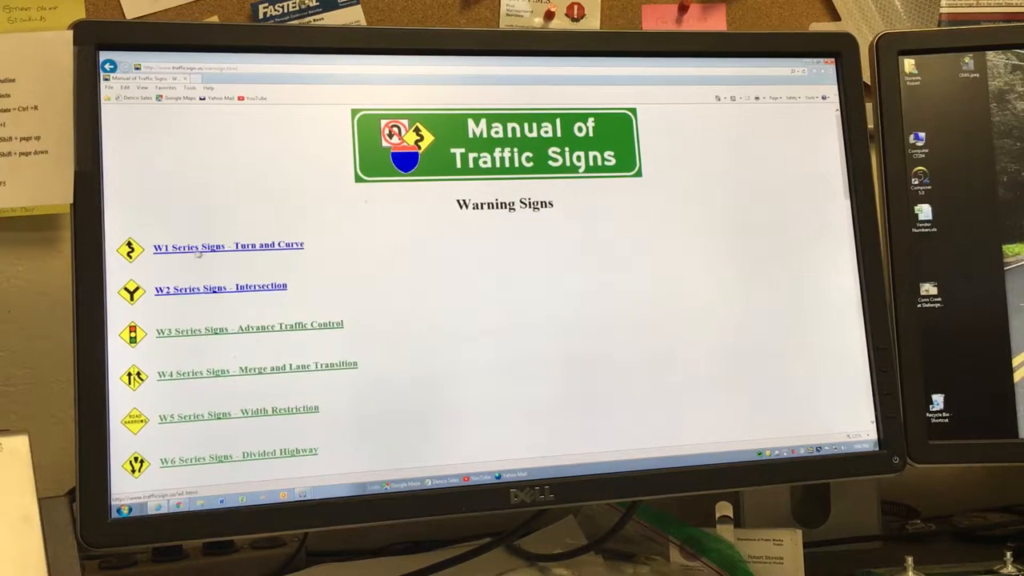
{"action": "left_click", "coordinate": [230, 245]}
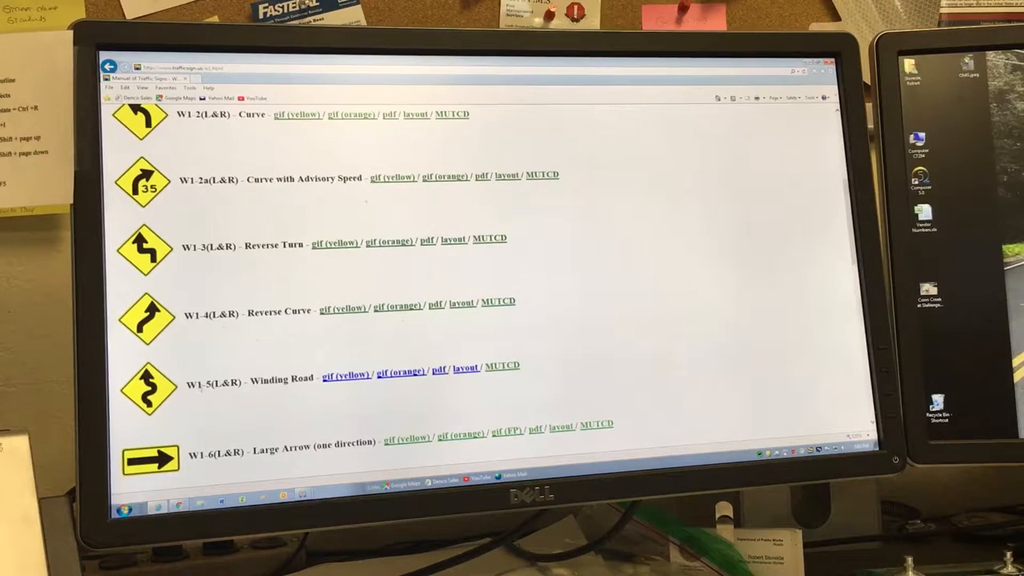
{"action": "mouse_move", "coordinate": [451, 391]}
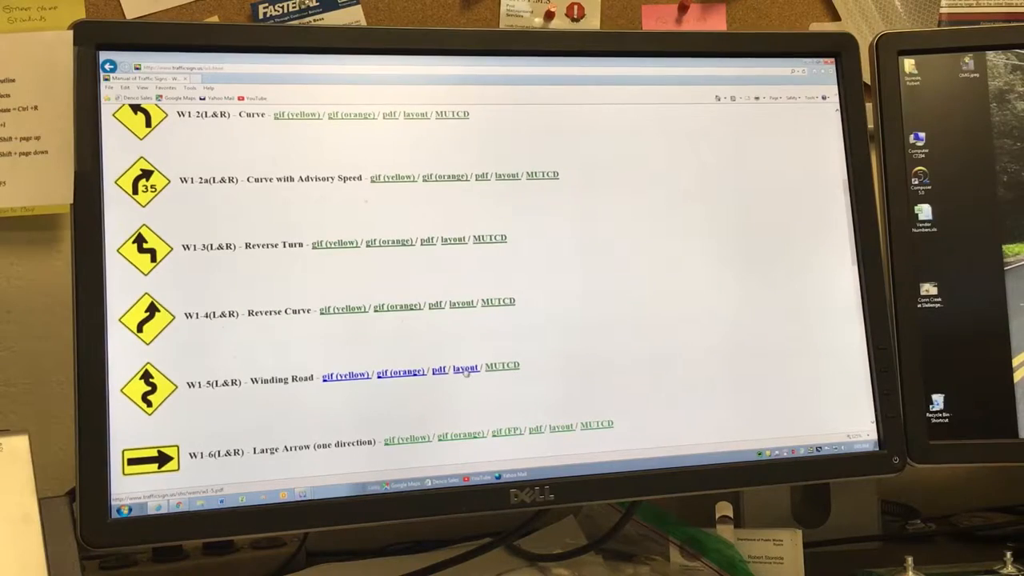
Open the W1-5 Winding Road layout drawing and scroll down the dimensioned view.
{"action": "left_click", "coordinate": [465, 366]}
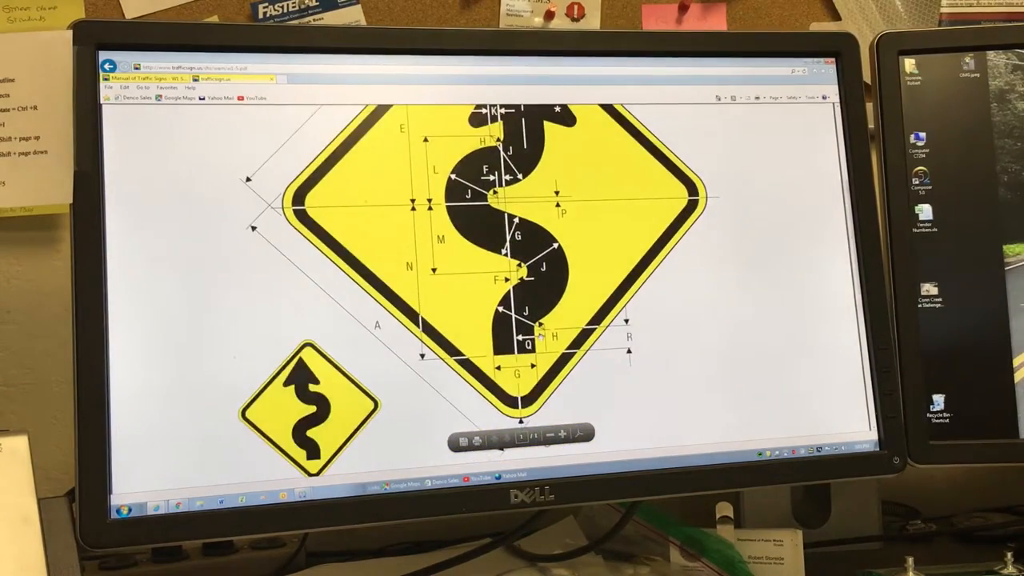
{"action": "scroll", "scroll_direction": "down", "scroll_amount": 3}
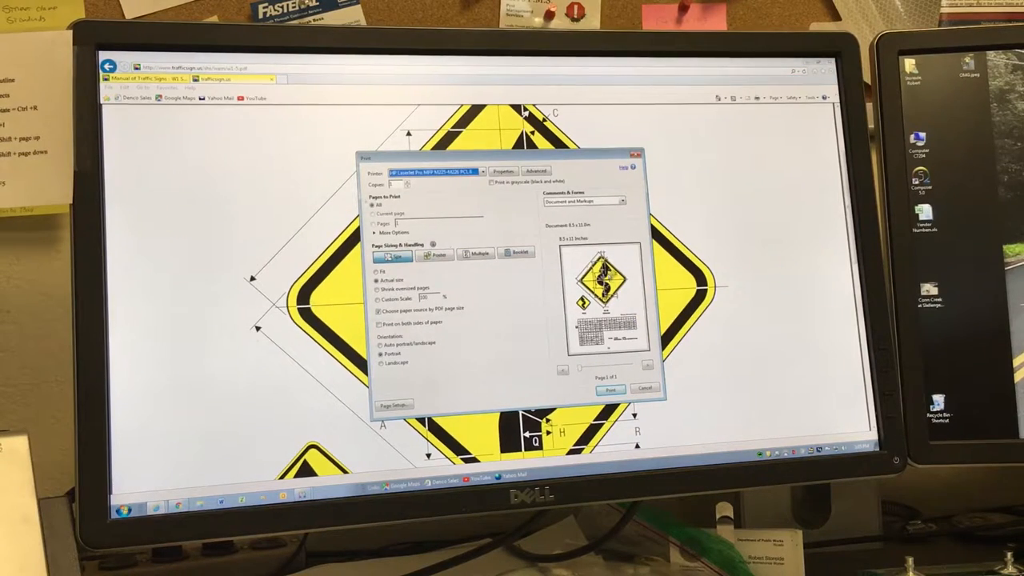
Print the layout through PrimoPDF, save the PDF to the chosen folder and confirm the prompt.
{"action": "left_click", "coordinate": [480, 171]}
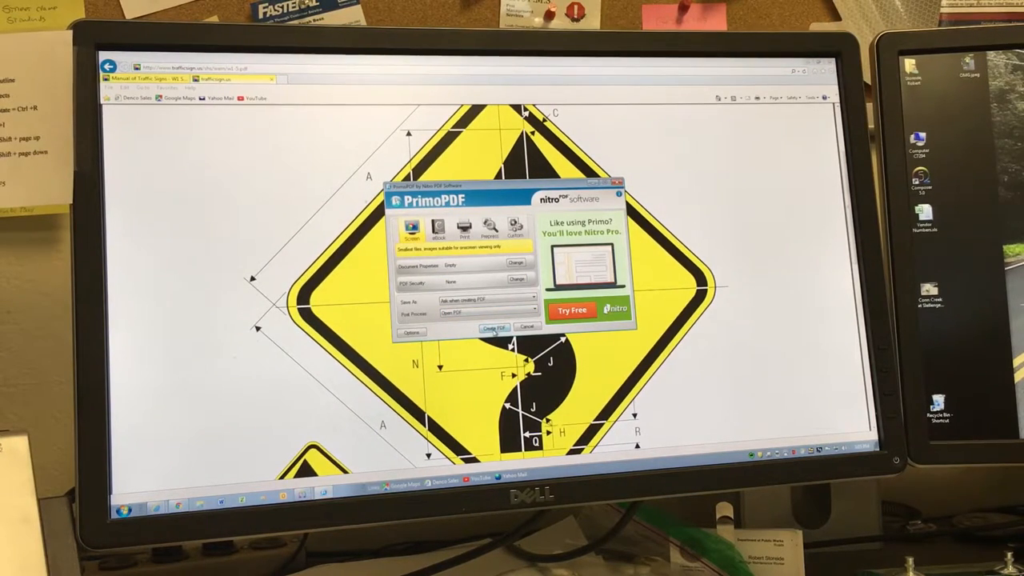
{"action": "left_click", "coordinate": [492, 328]}
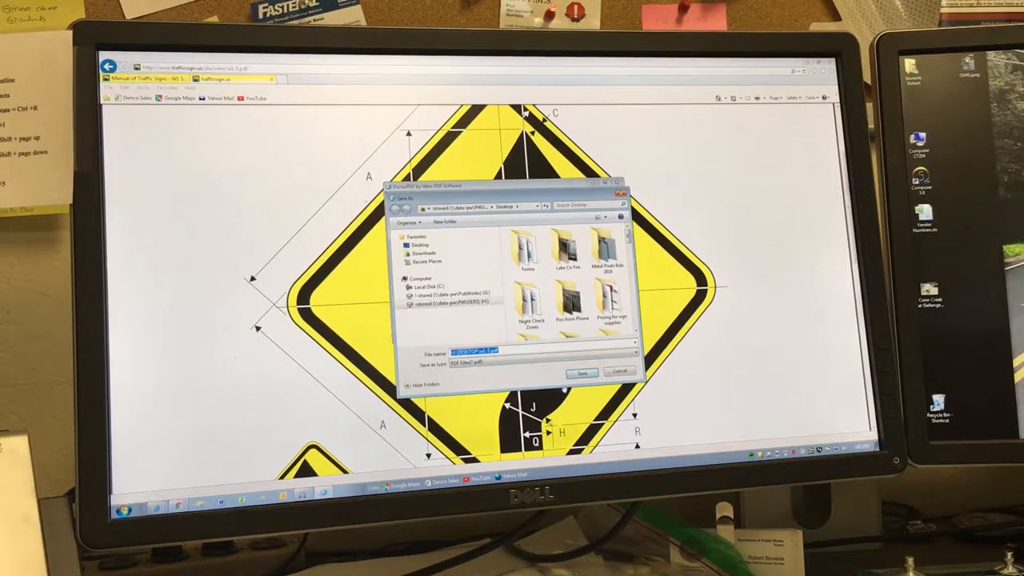
{"action": "left_click", "coordinate": [583, 373]}
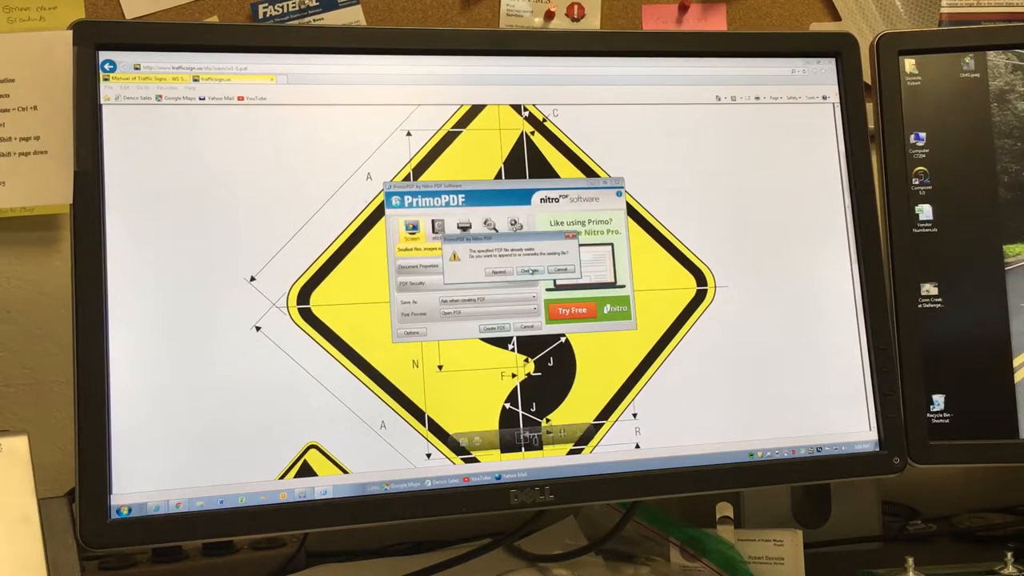
{"action": "left_click", "coordinate": [528, 271]}
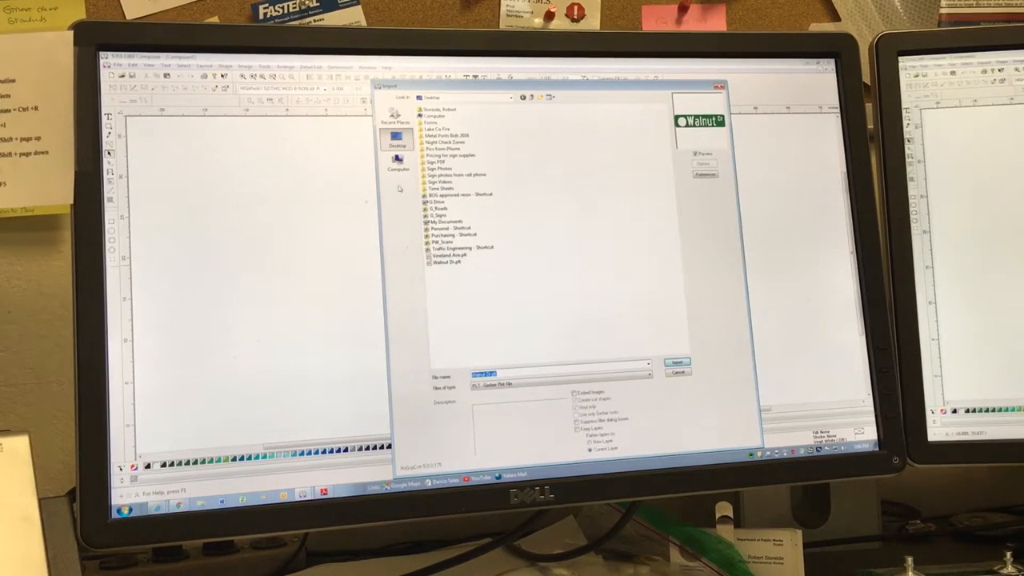
Import the saved sign PDF into Composer and accept the import settings.
{"action": "left_click", "coordinate": [648, 384]}
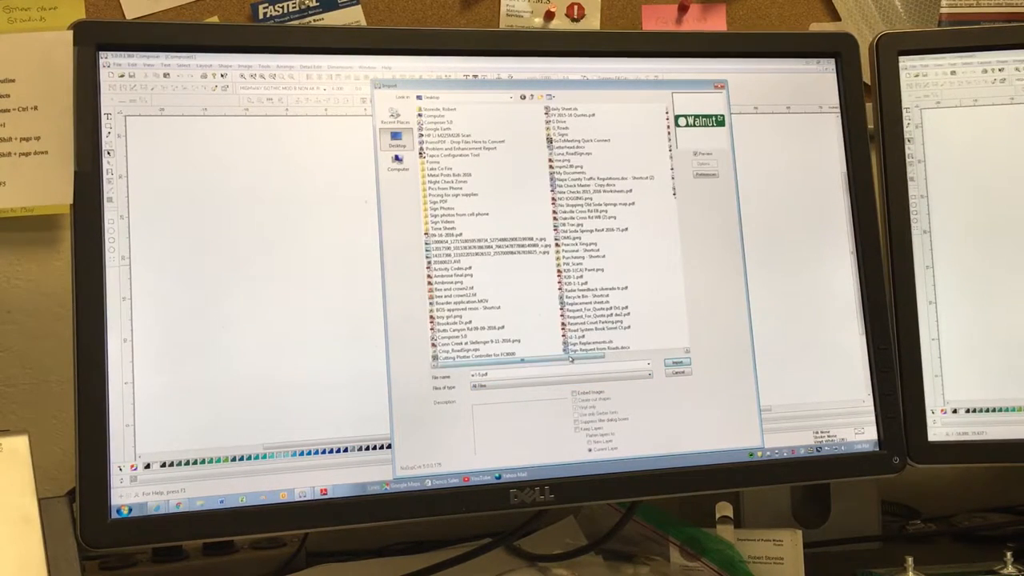
{"action": "left_click", "coordinate": [676, 361]}
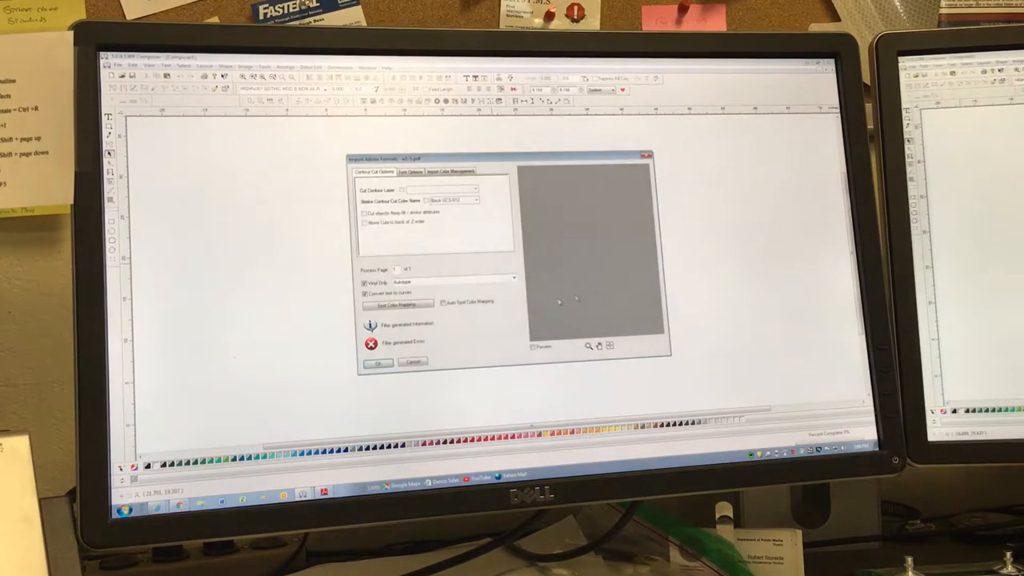
{"action": "left_click", "coordinate": [378, 361]}
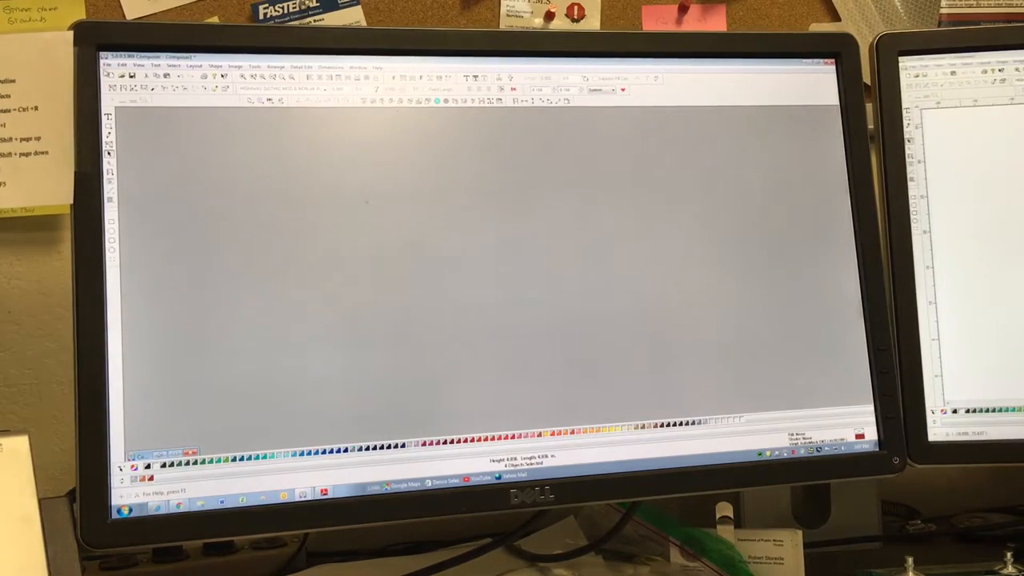
Paste the sign artwork onto the page and rotate it upright from its diamond orientation.
{"action": "right_click", "coordinate": [520, 240]}
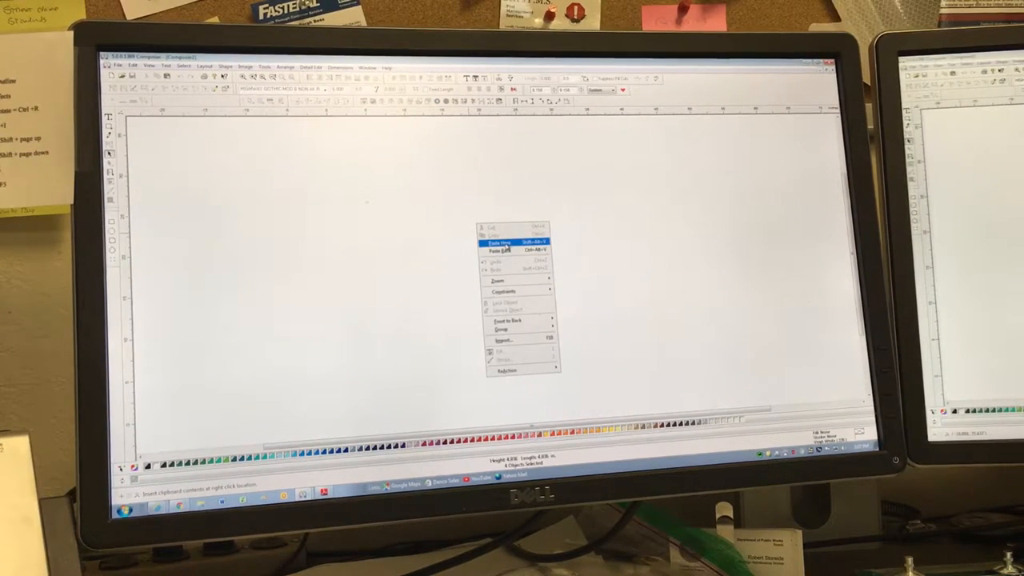
{"action": "left_click", "coordinate": [497, 241]}
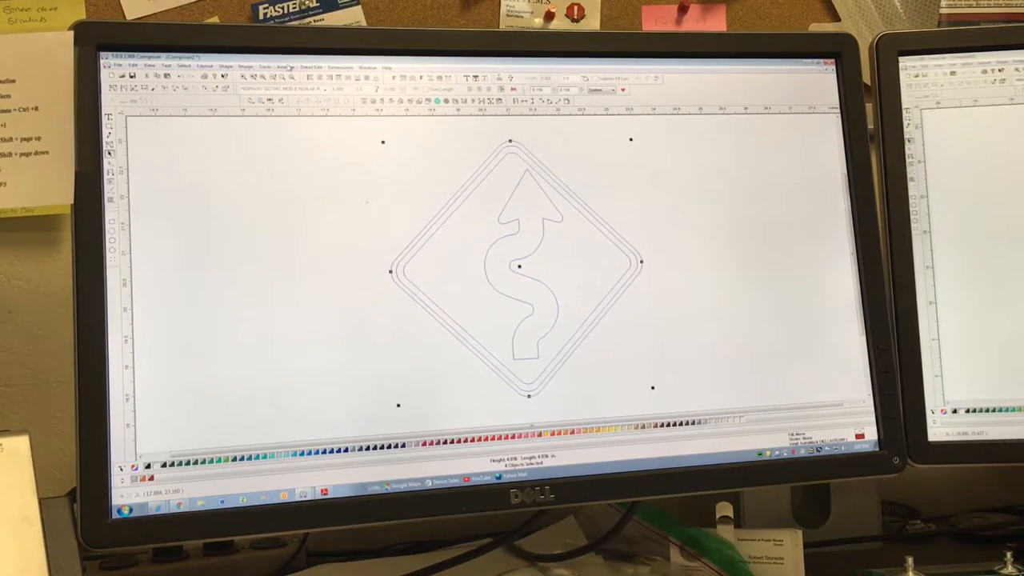
{"action": "left_click", "coordinate": [227, 65]}
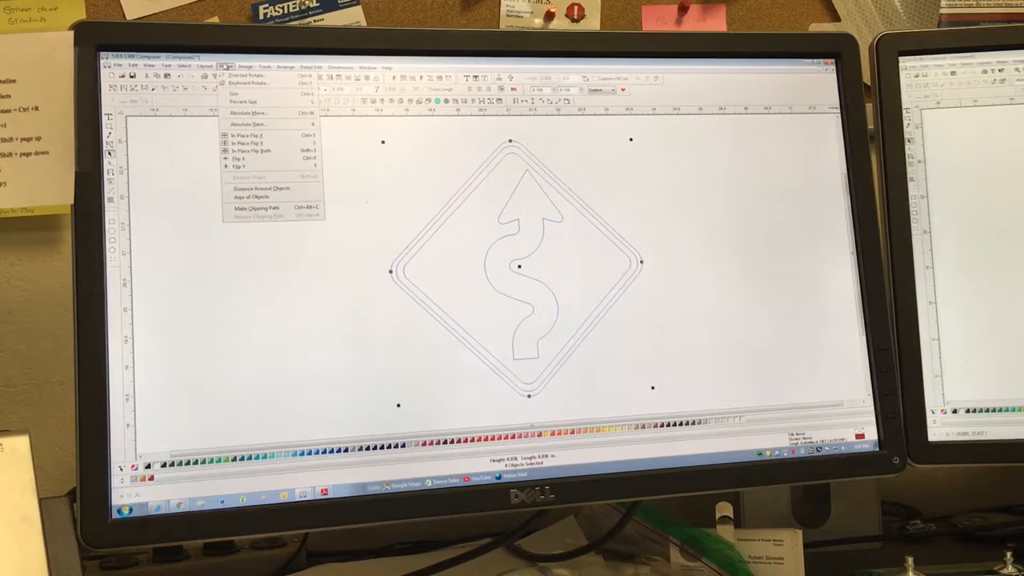
{"action": "left_click", "coordinate": [233, 91]}
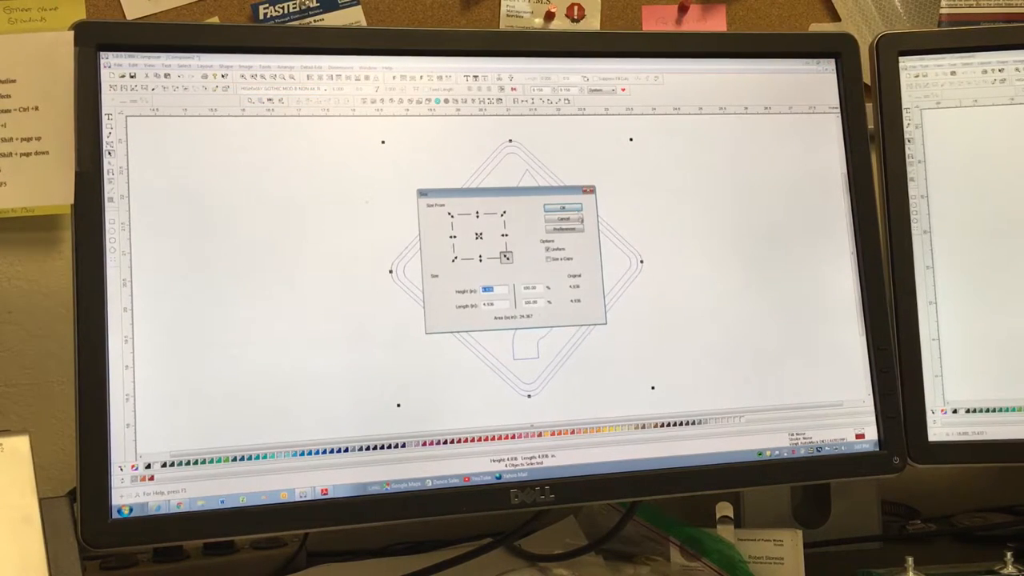
{"action": "left_click", "coordinate": [563, 208]}
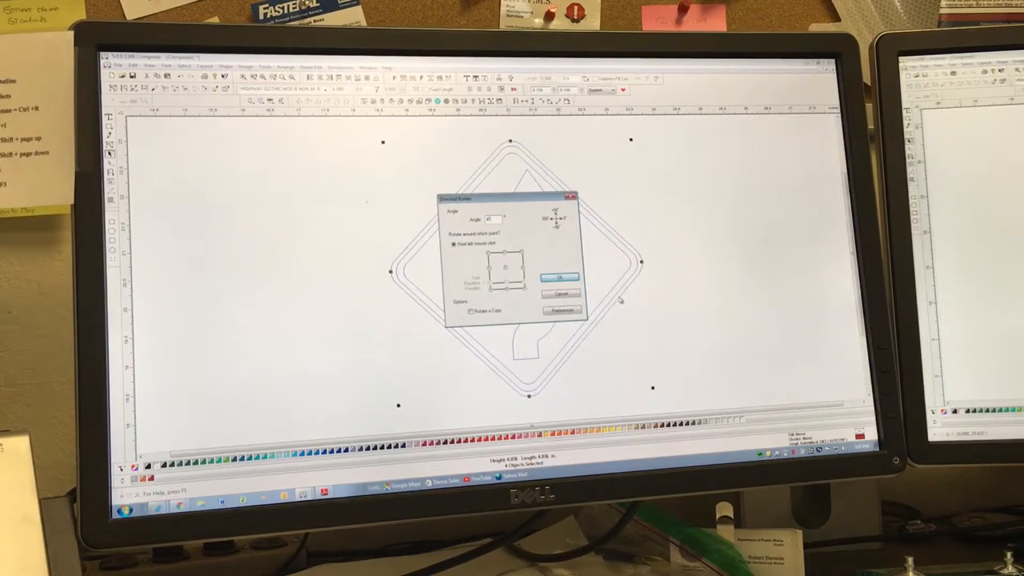
{"action": "left_click", "coordinate": [559, 276]}
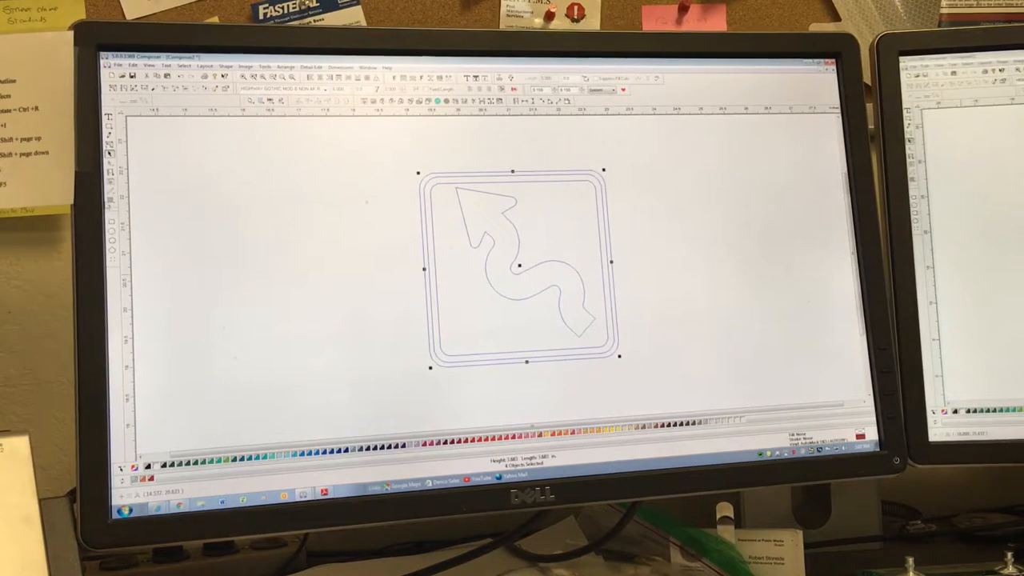
Set the selection's absolute size to 36 by 36.000 inches.
{"action": "left_click", "coordinate": [227, 66]}
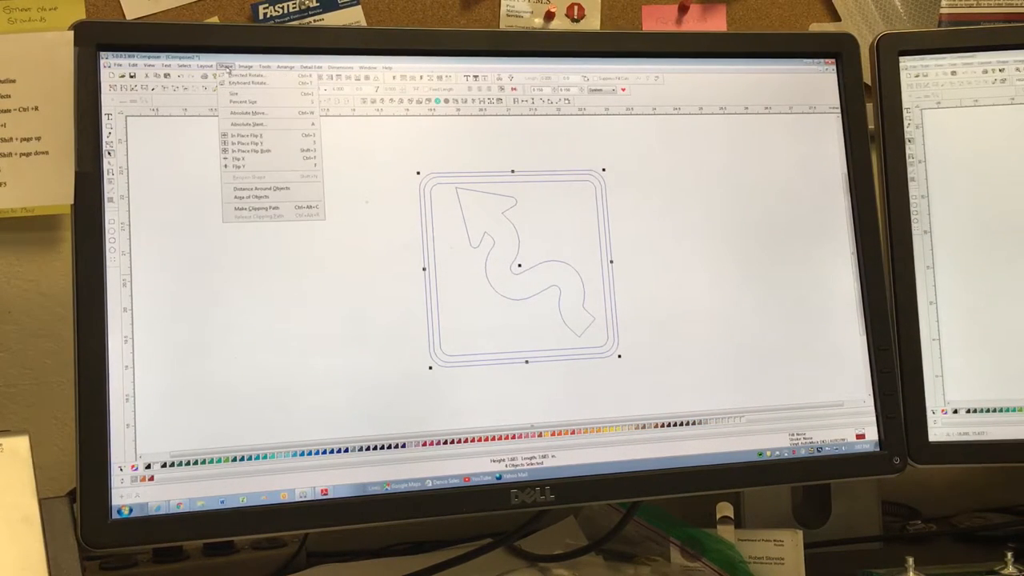
{"action": "left_click", "coordinate": [233, 93]}
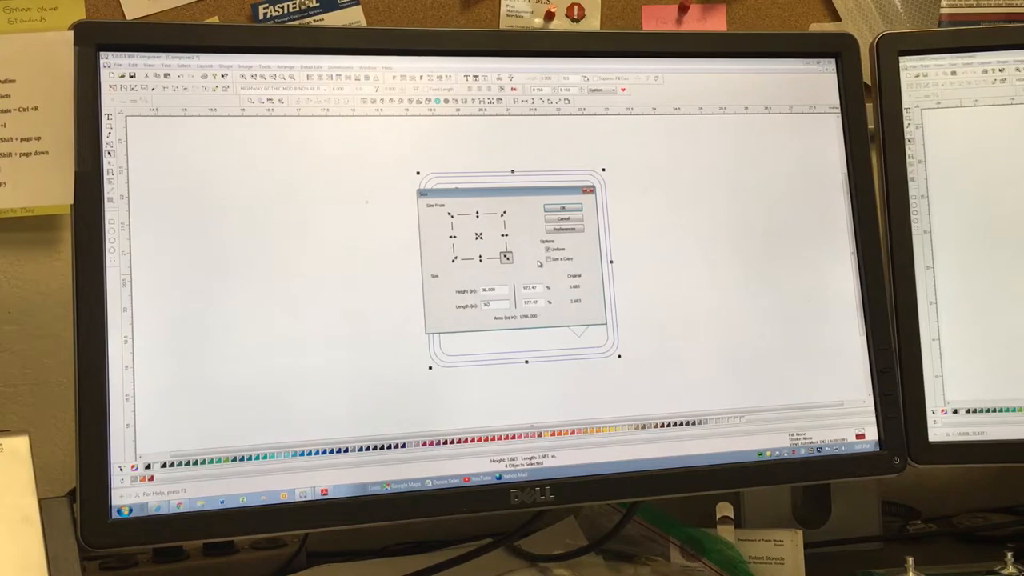
{"action": "type", "text": "36"}
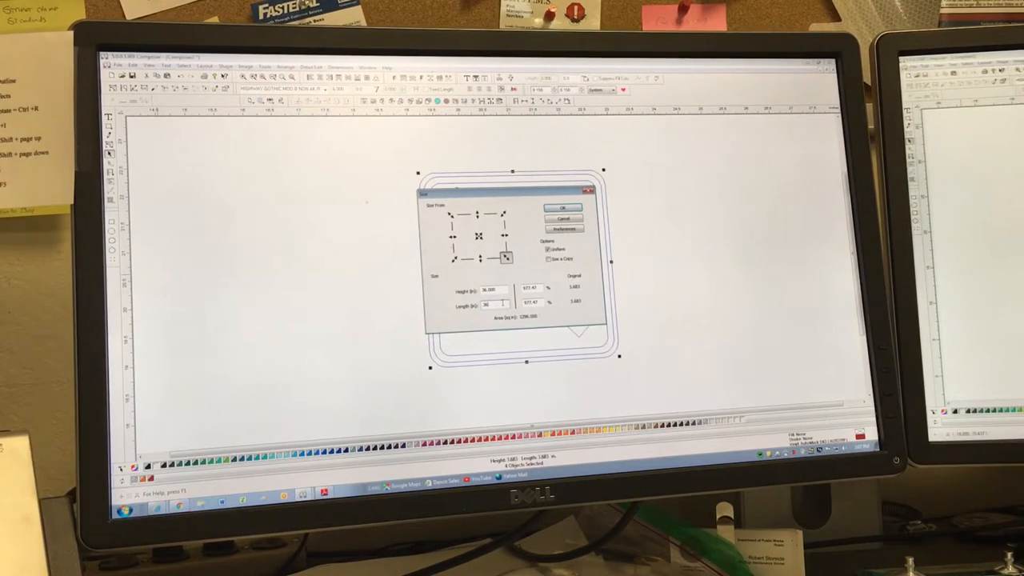
{"action": "type", "text": "36.000"}
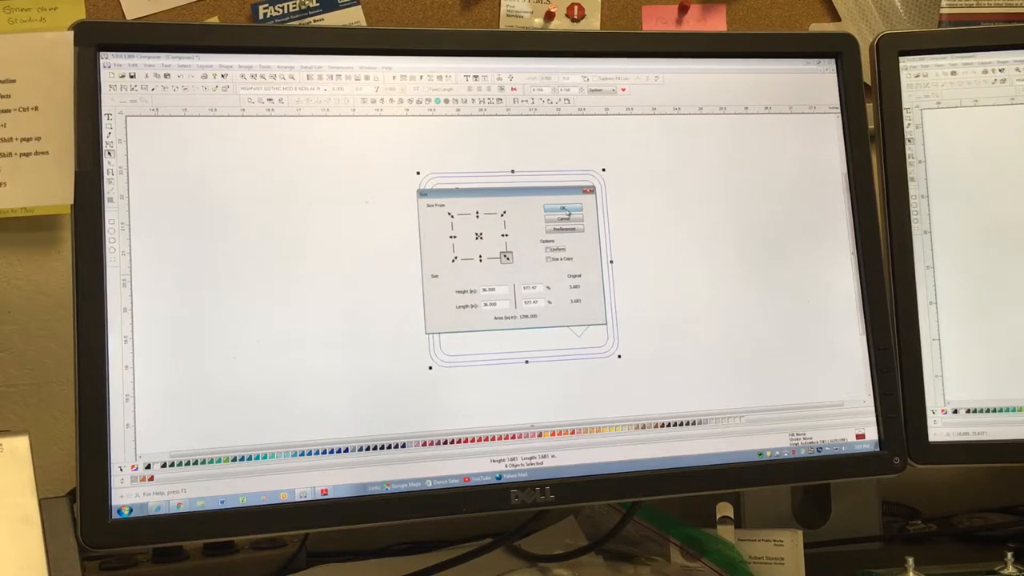
{"action": "left_click", "coordinate": [563, 206]}
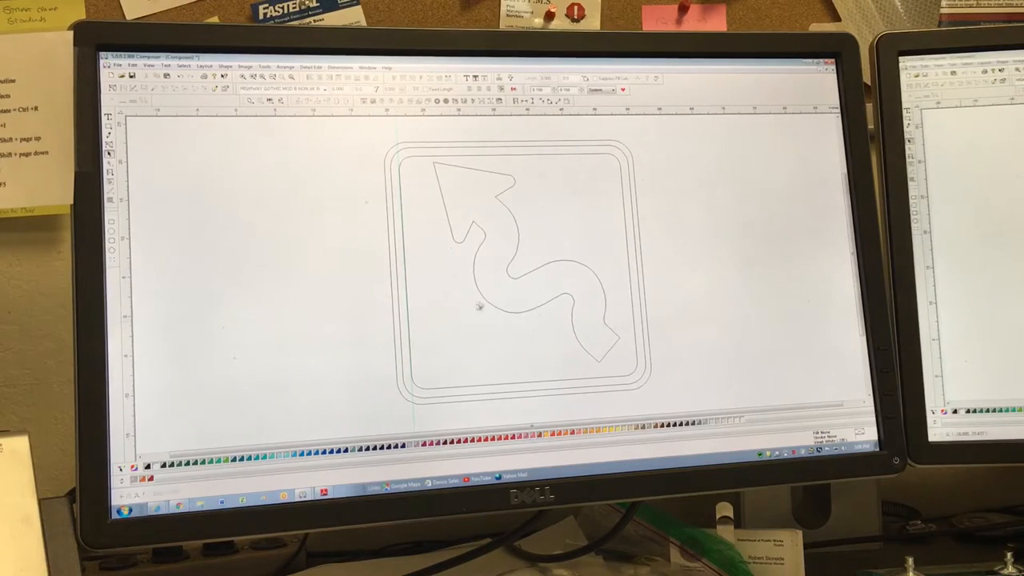
Remove the old border and create a new 36-inch square blank with radius corners.
{"action": "left_click", "coordinate": [477, 307]}
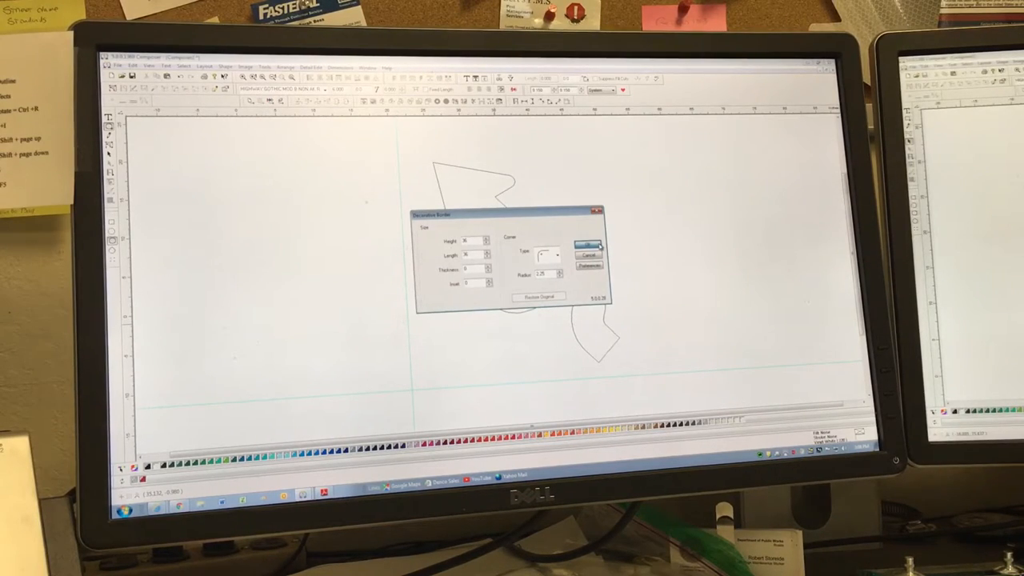
{"action": "left_click", "coordinate": [588, 245]}
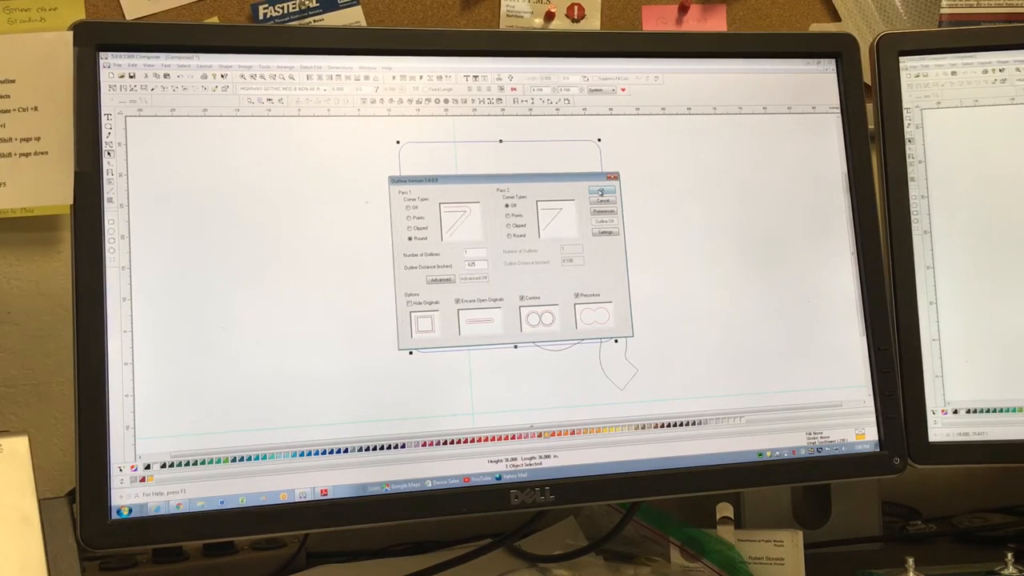
Apply an inside-offset outline to the square as the border line, then move to arranging the arrow.
{"action": "left_click", "coordinate": [602, 192]}
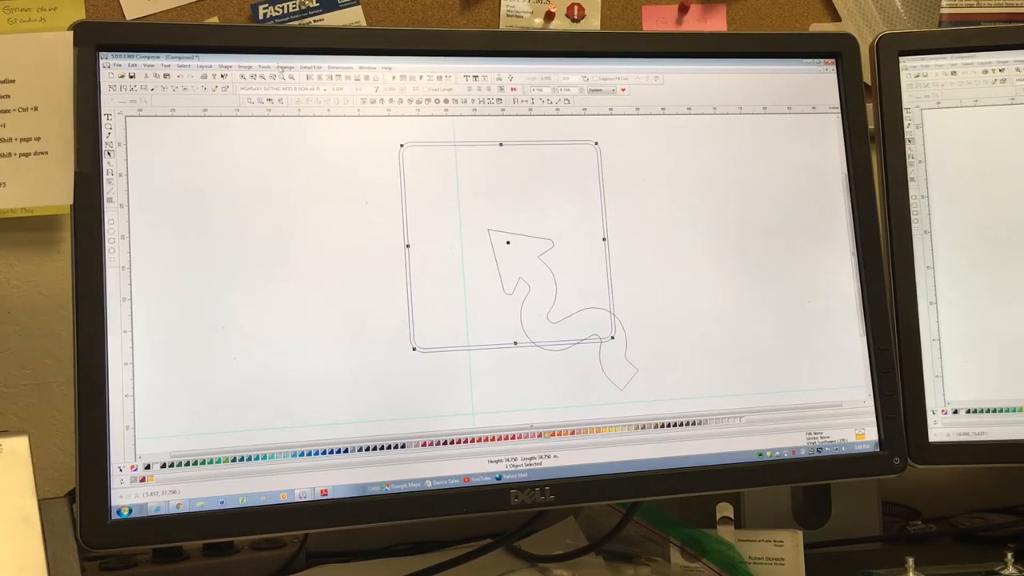
{"action": "left_click", "coordinate": [265, 67]}
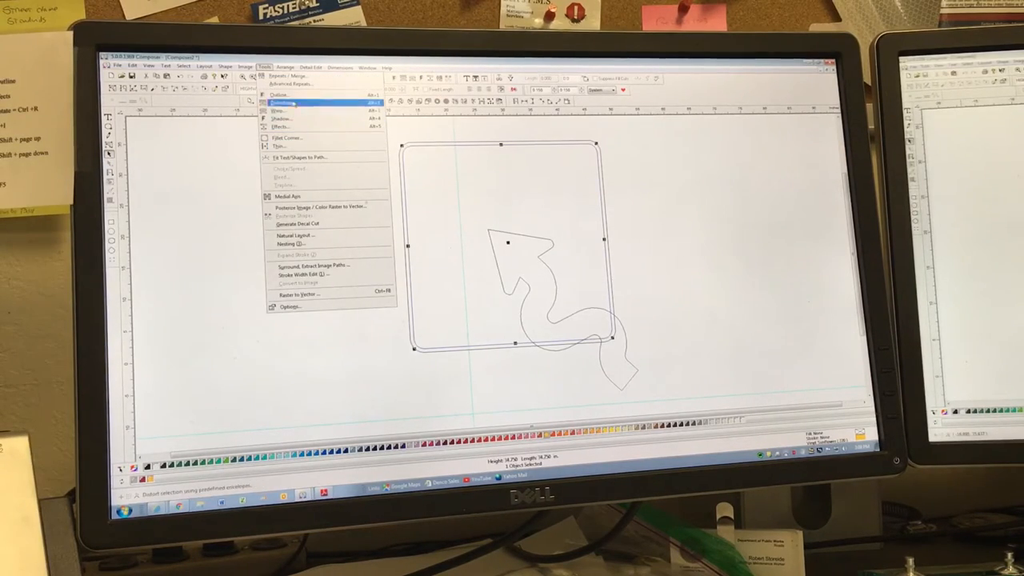
{"action": "left_click", "coordinate": [279, 94]}
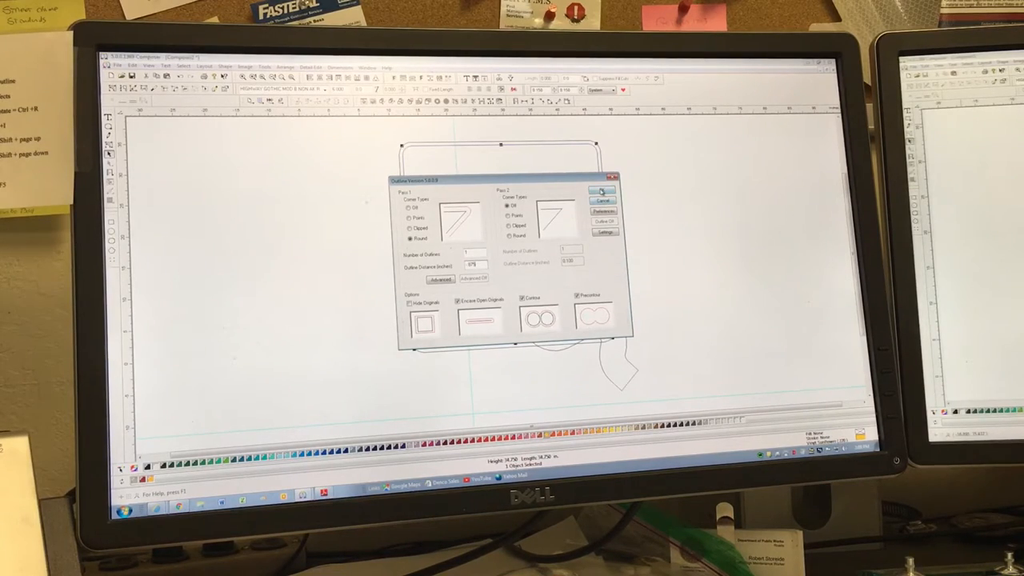
{"action": "left_click", "coordinate": [602, 192]}
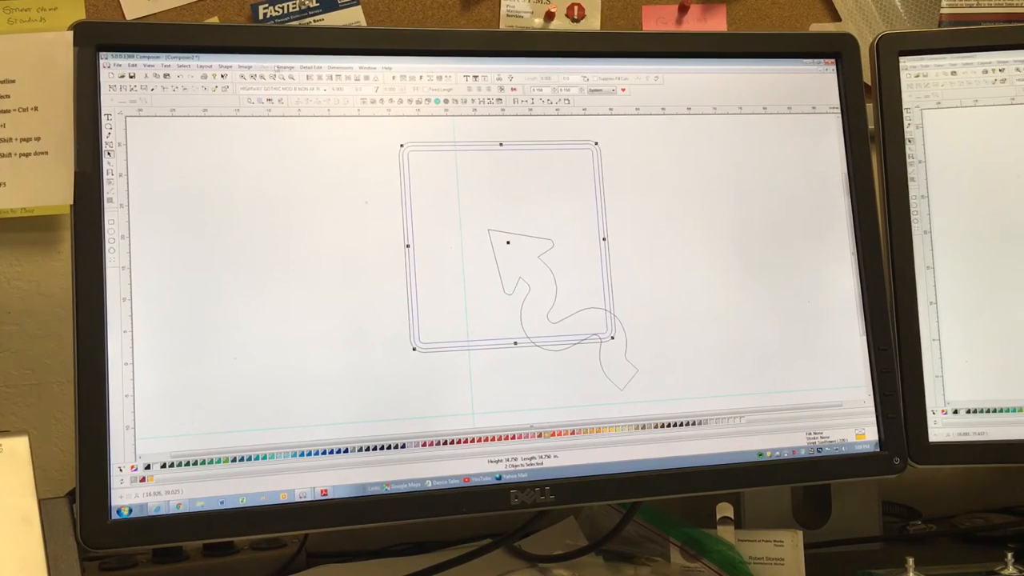
{"action": "left_click", "coordinate": [285, 67]}
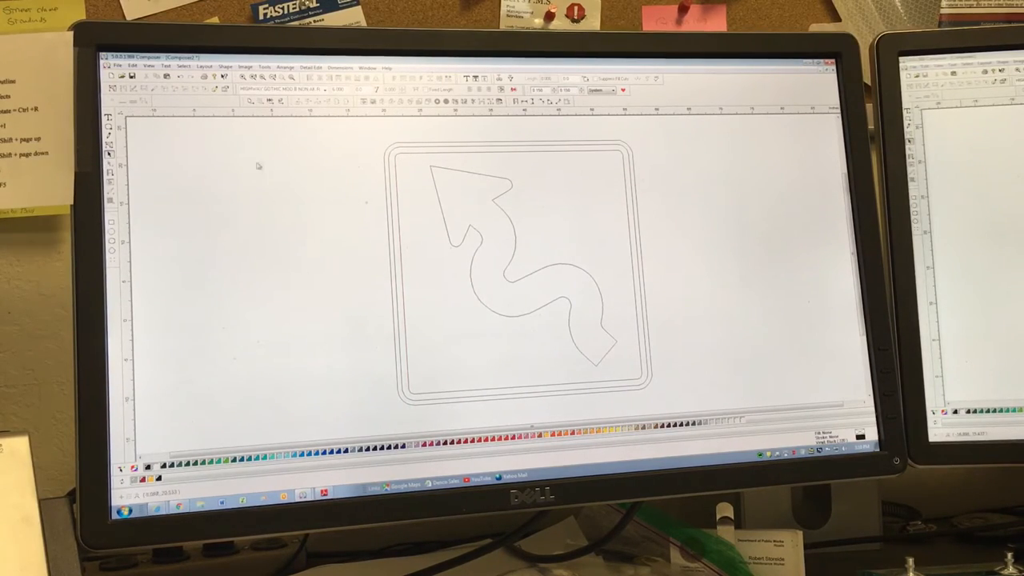
Select the winding arrow and assign its vinyl colour from the palette.
{"action": "left_click", "coordinate": [520, 264]}
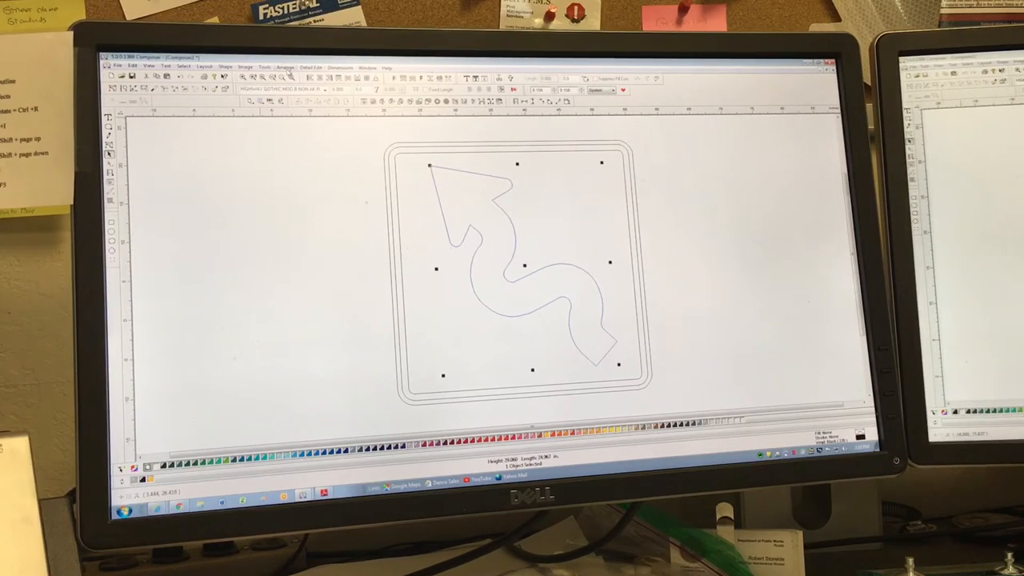
{"action": "left_click", "coordinate": [281, 248]}
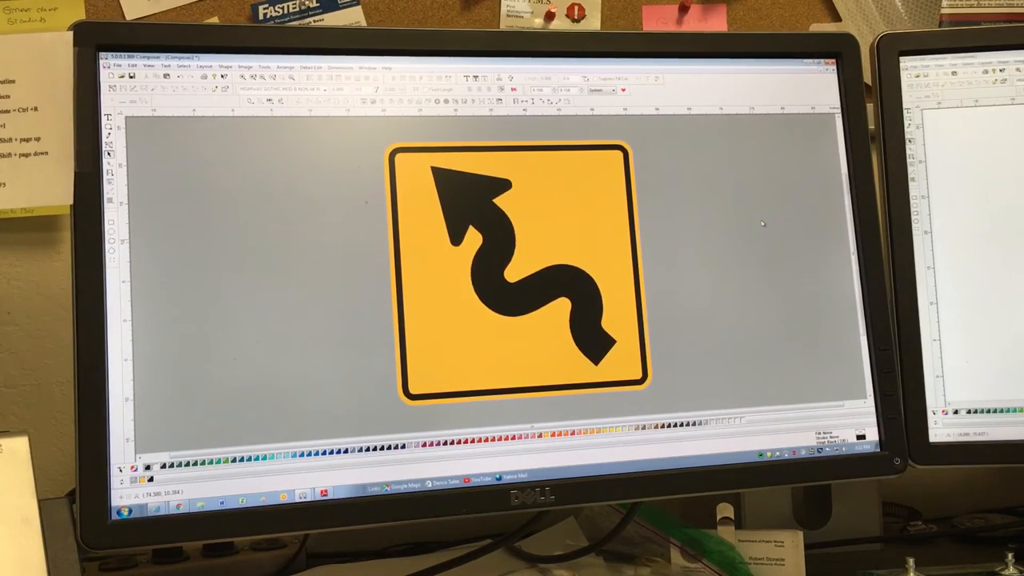
{"action": "mouse_move", "coordinate": [649, 208]}
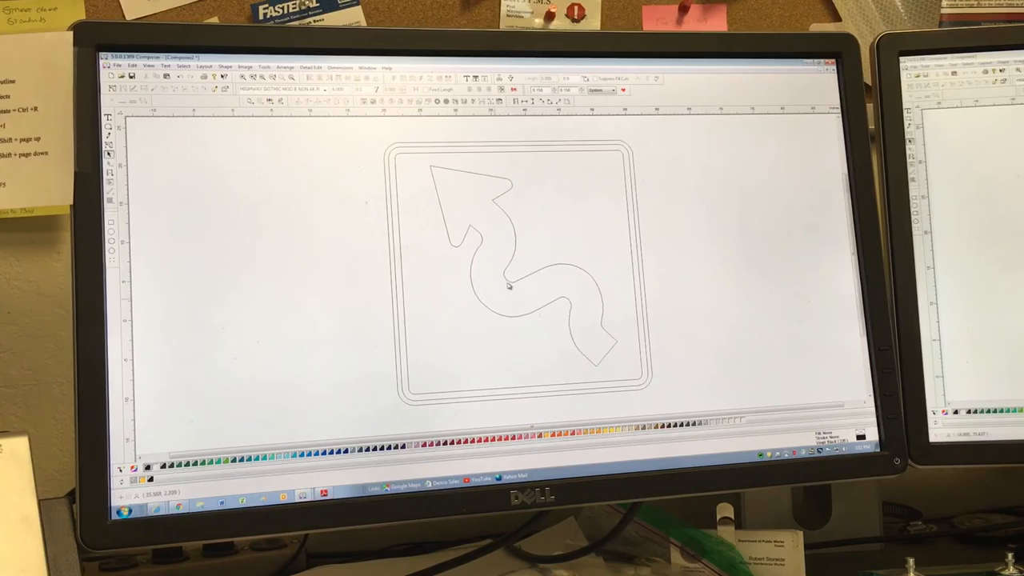
{"action": "mouse_move", "coordinate": [438, 171]}
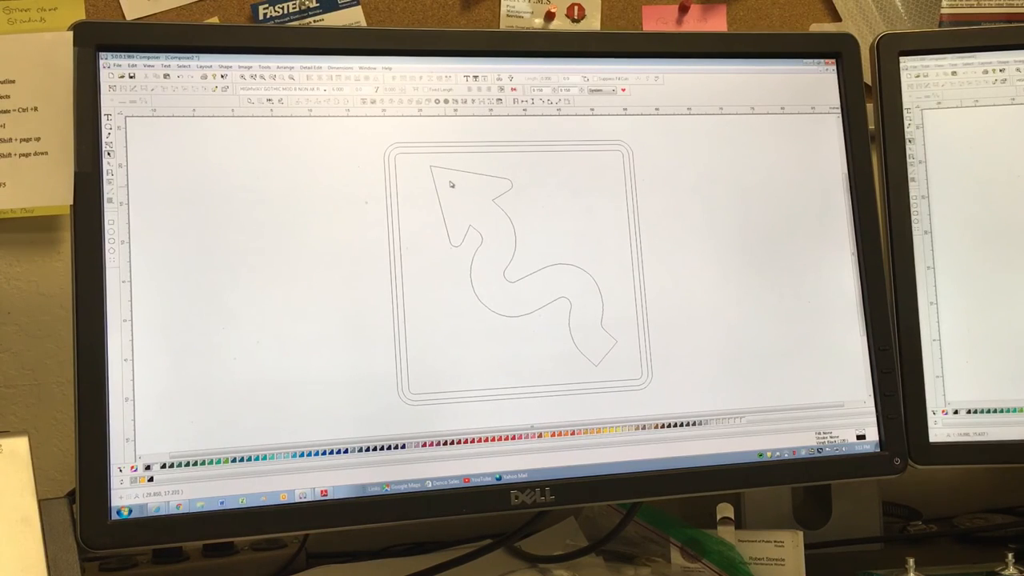
{"action": "mouse_move", "coordinate": [438, 179]}
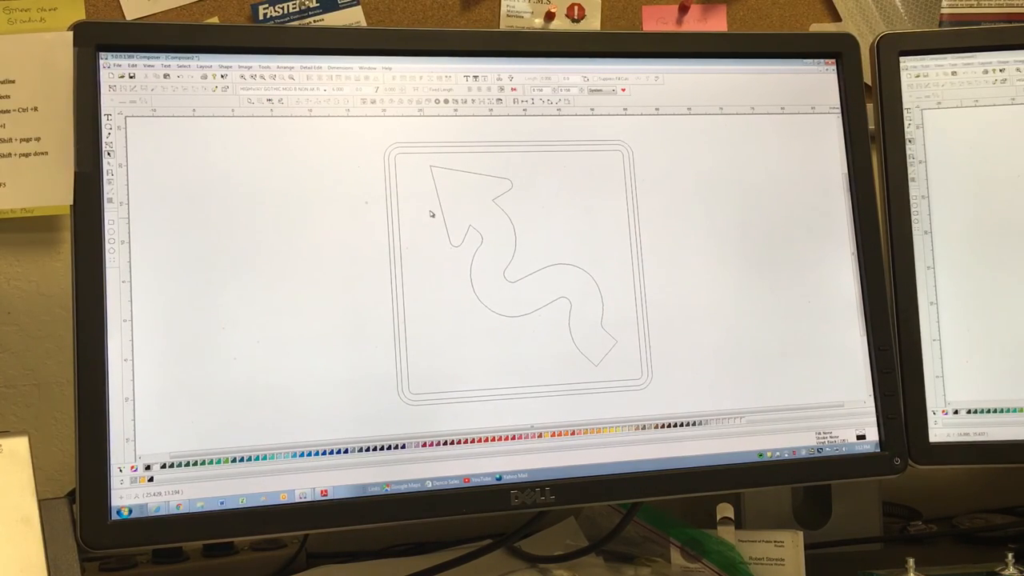
{"action": "mouse_move", "coordinate": [694, 159]}
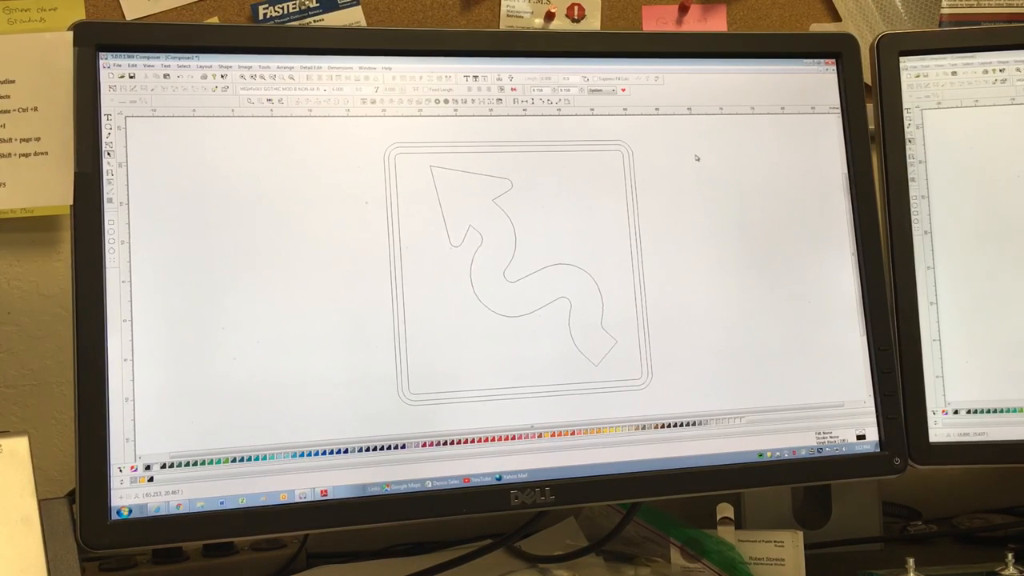
{"action": "mouse_move", "coordinate": [592, 215]}
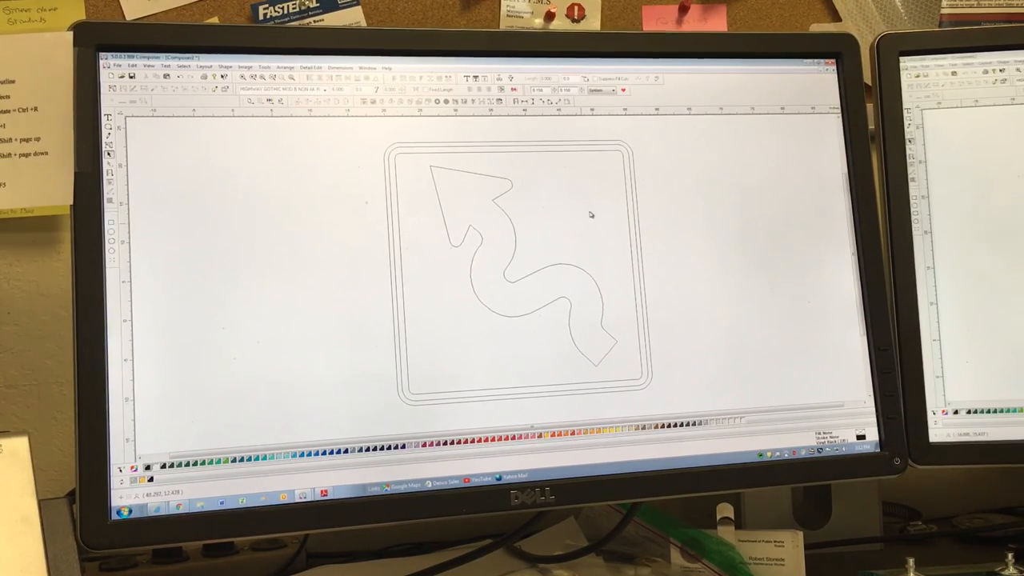